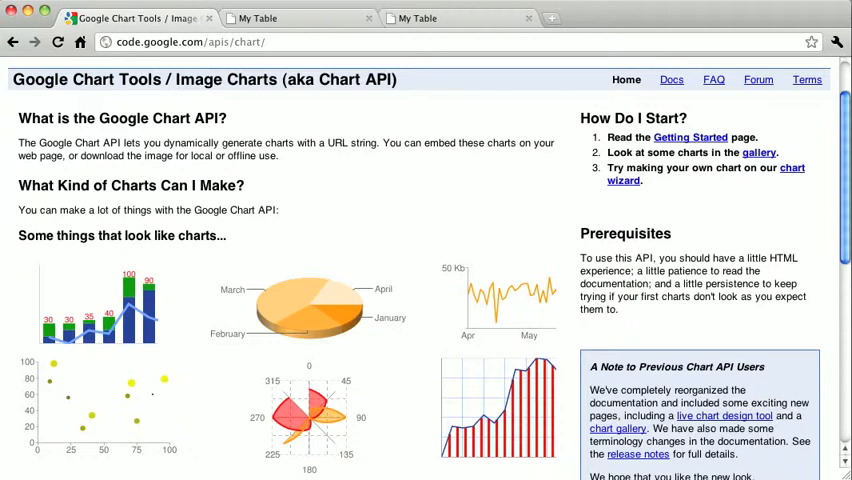
mouse_move(336, 280)
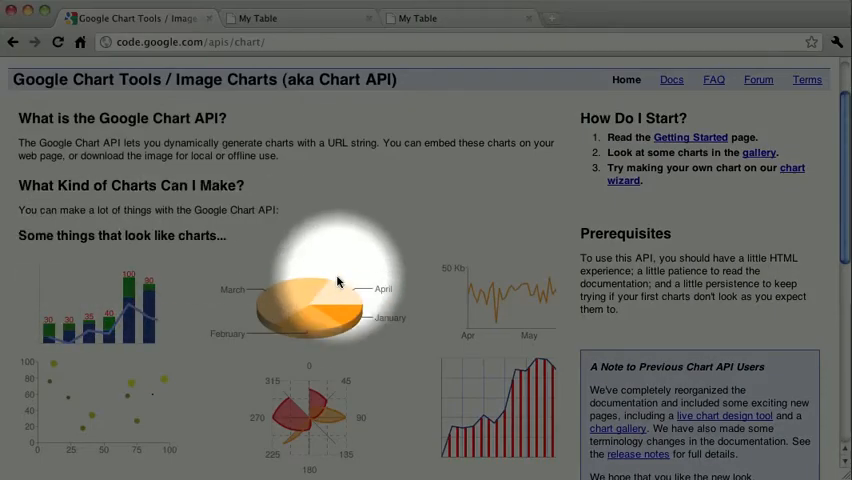
mouse_move(280, 288)
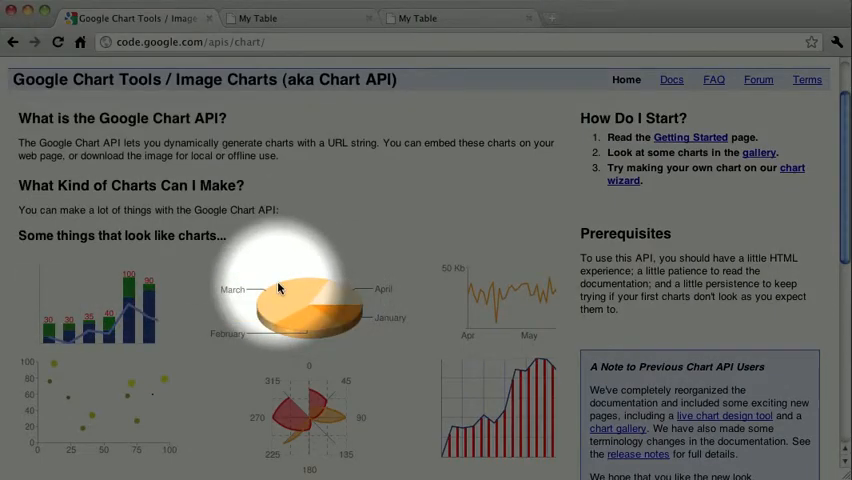
- Start a <ul class="graph"> whose first item is an Oranges link with href "#"
scroll(down, 3)
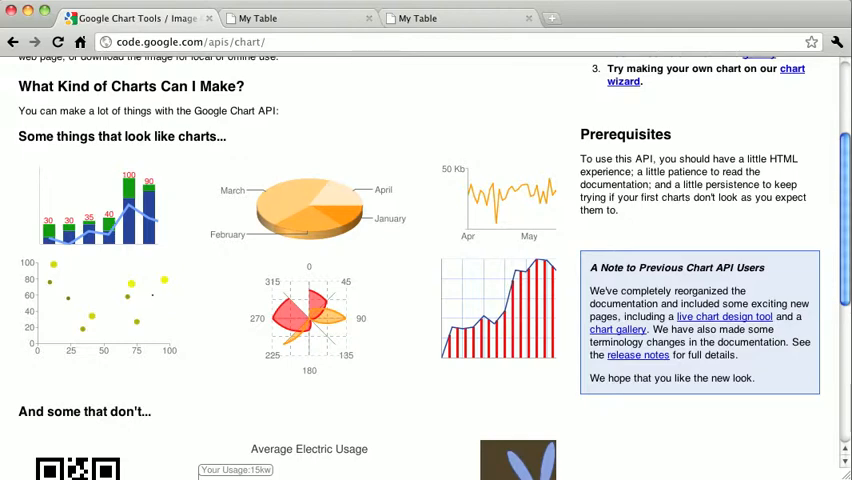
mouse_move(198, 22)
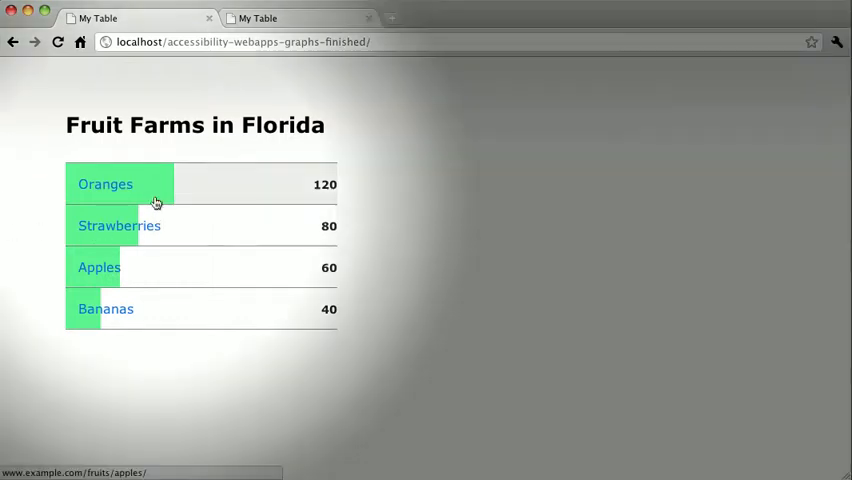
mouse_move(200, 224)
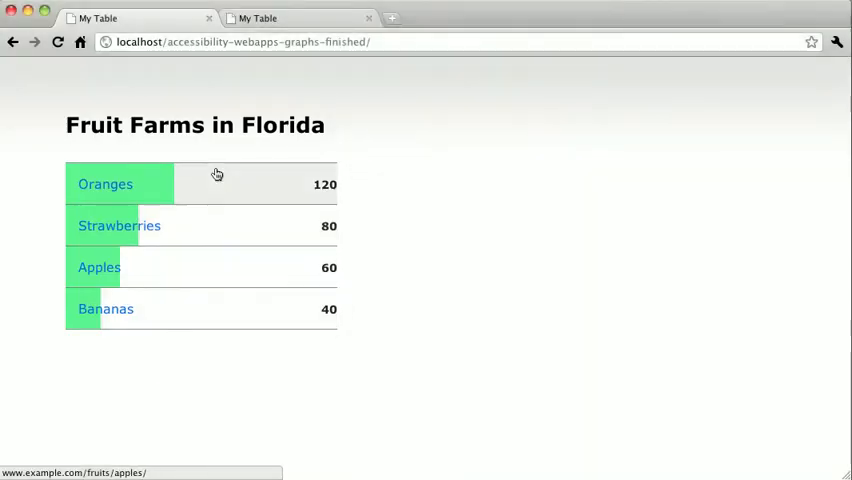
mouse_move(210, 284)
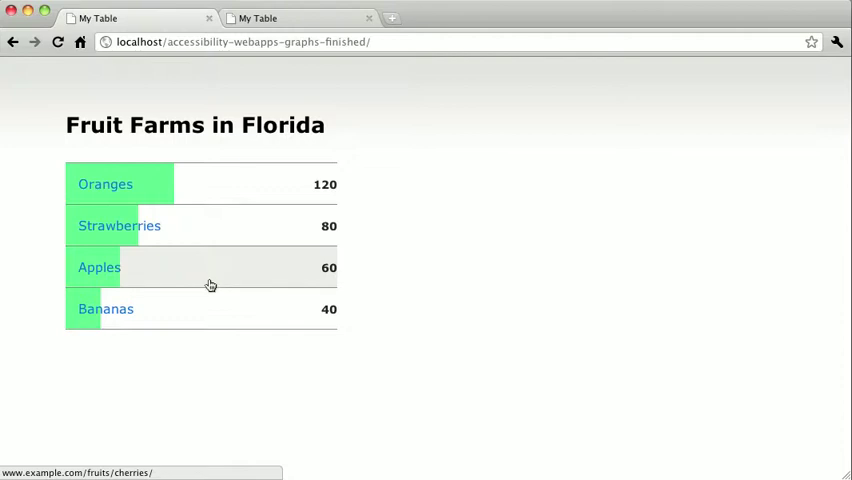
mouse_move(668, 176)
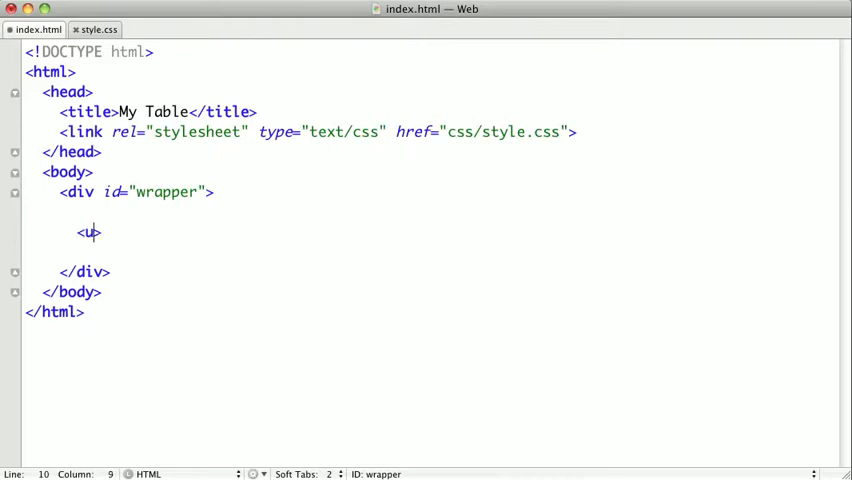
text(l >)
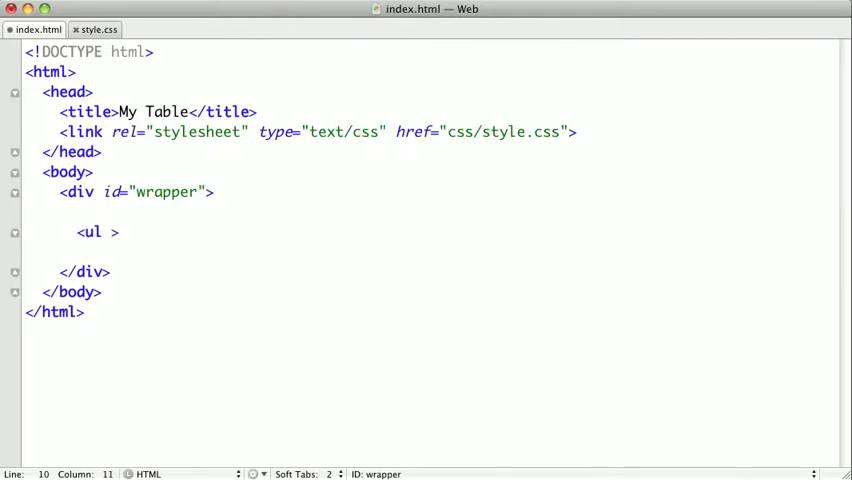
text(class="grap")
click(430, 252)
text(<li>)
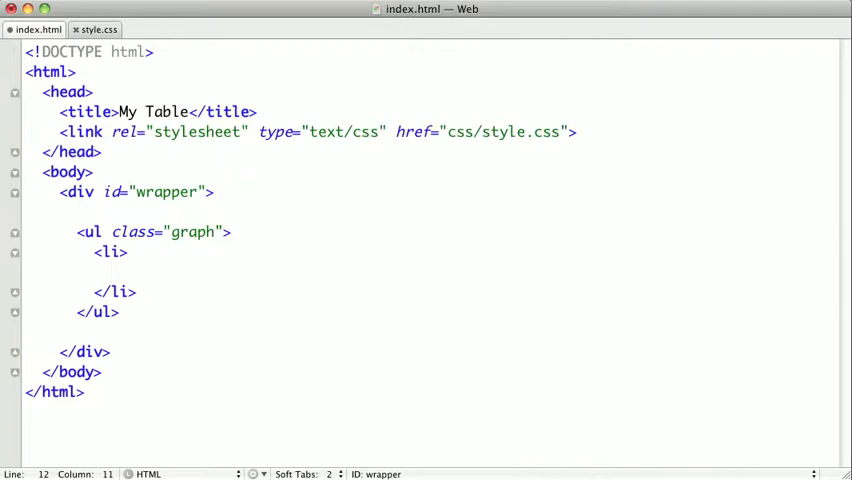
text(<a hr>)
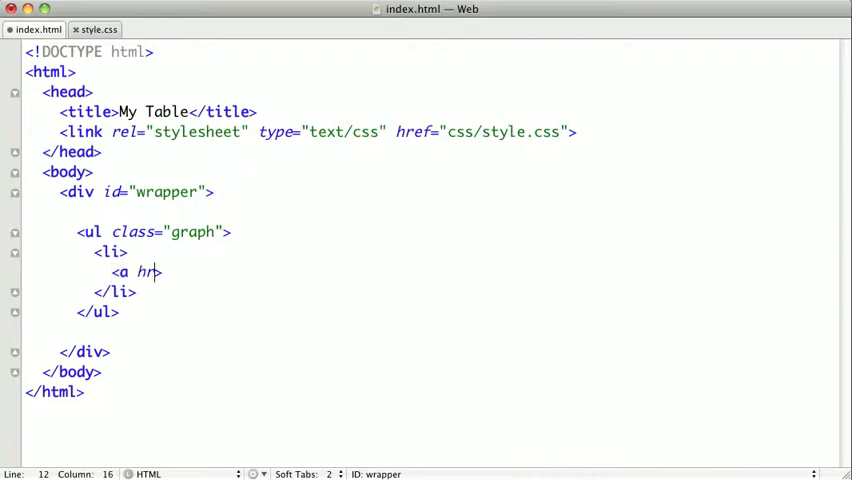
text(ef="")
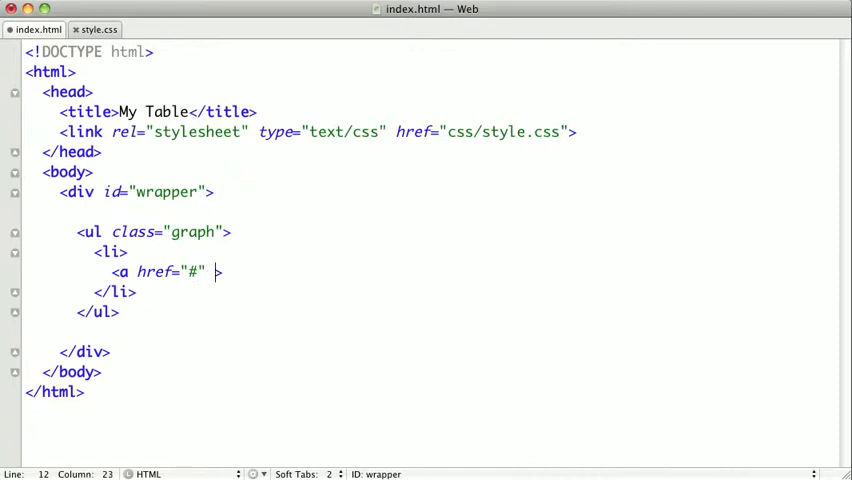
text(>)
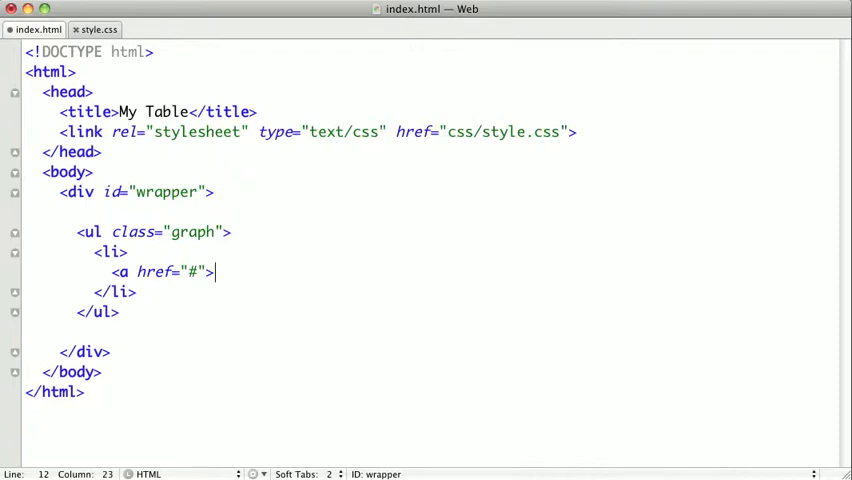
text(Orang)
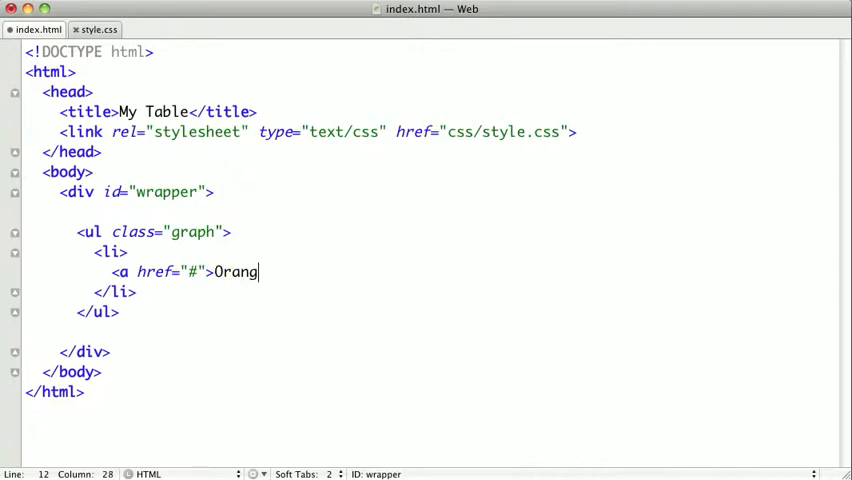
text(es</a>)
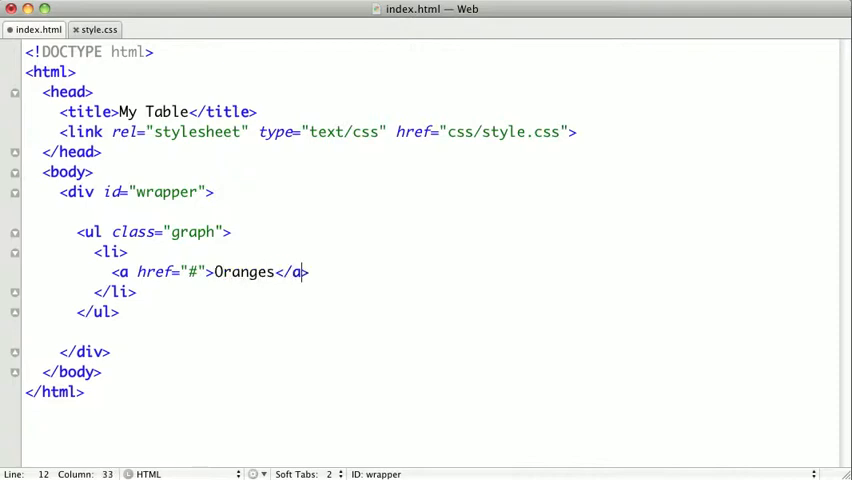
- After the Oranges link, add <span class="total">120</span>
click(310, 272)
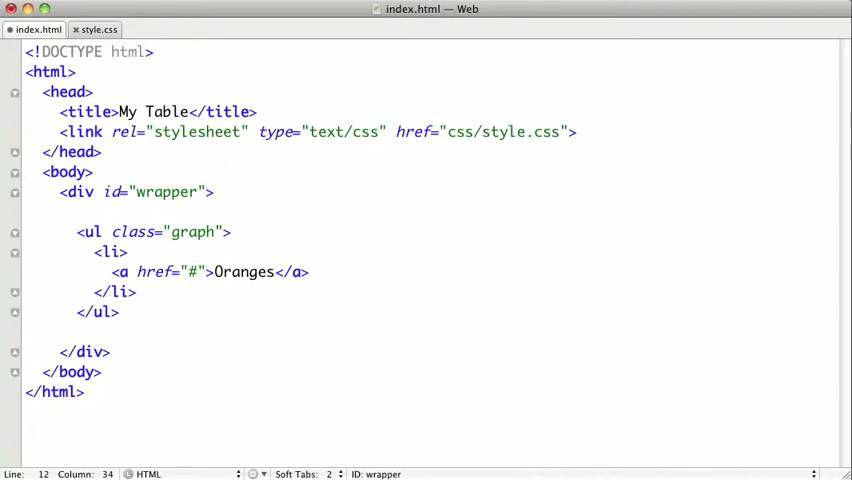
text(<span>)
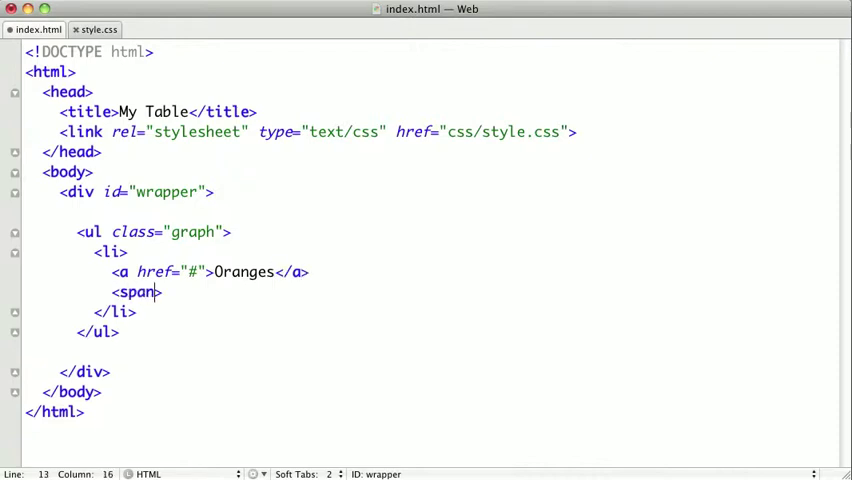
text(class="")
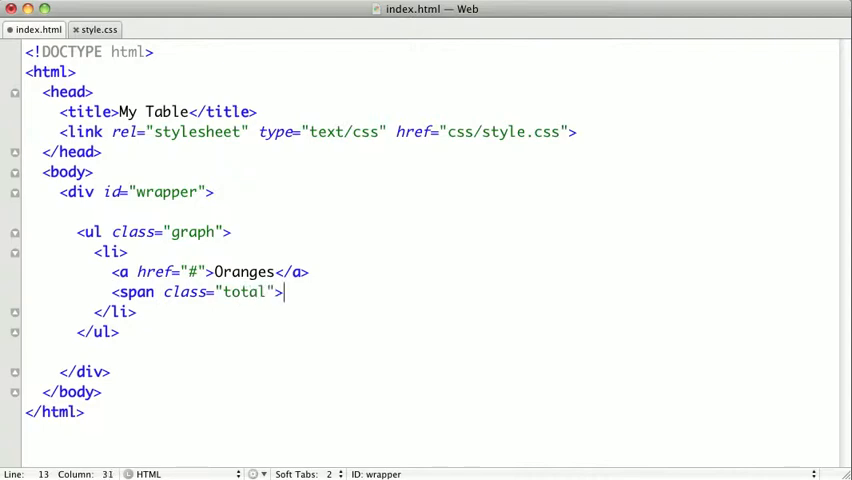
text(</span>)
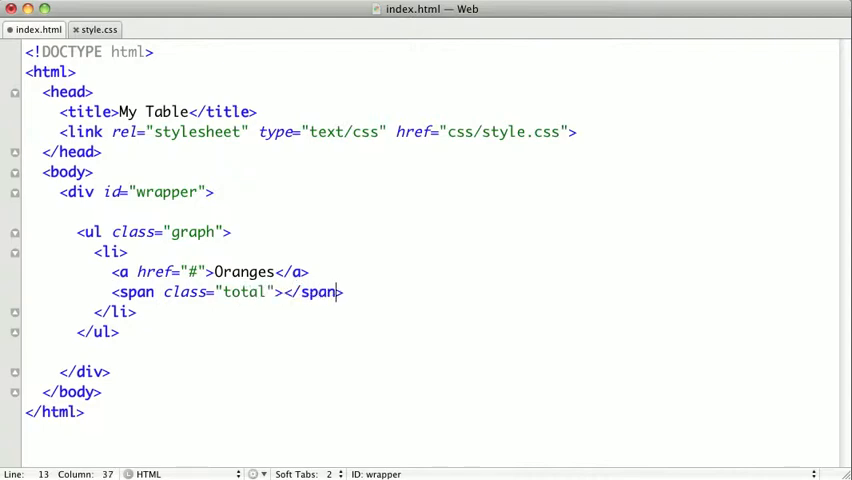
text(1)
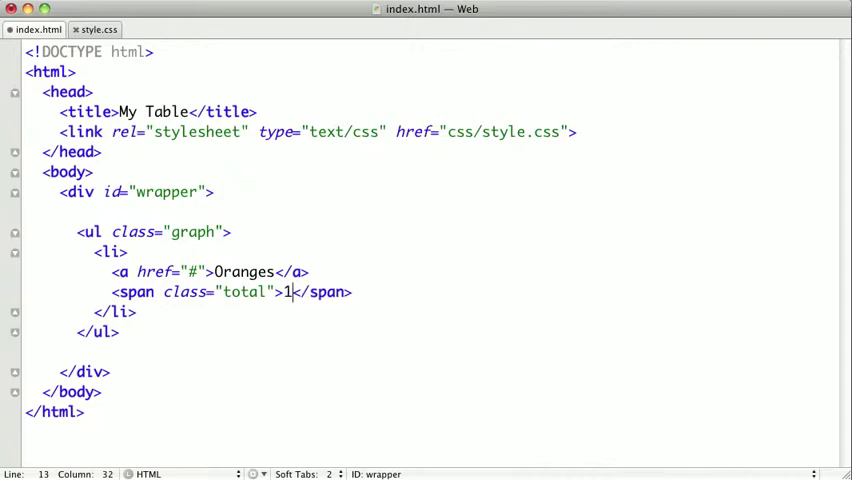
text(2)
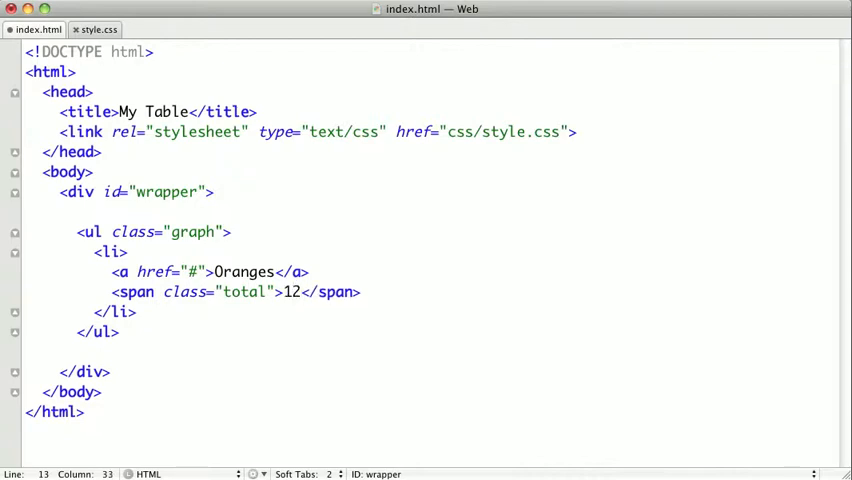
text(0)
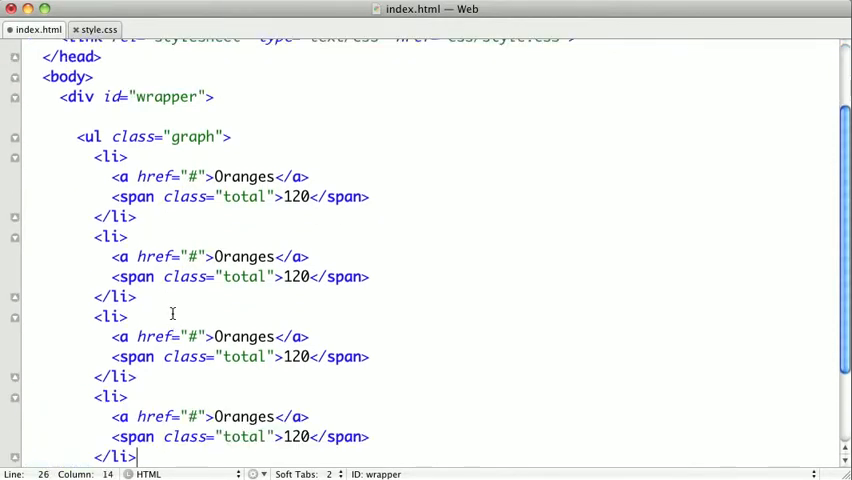
- Rename the copied items to Strawberries 80, Apples 60 and Bananas 40
scroll(down, 3)
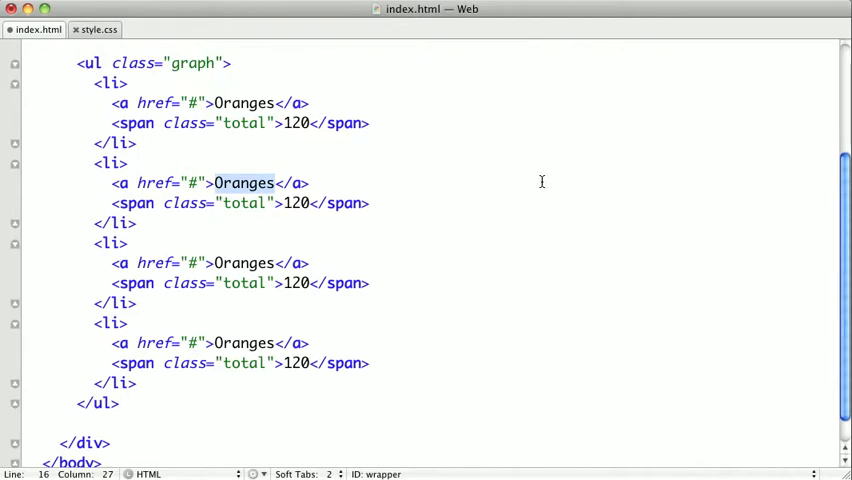
text(Straw)
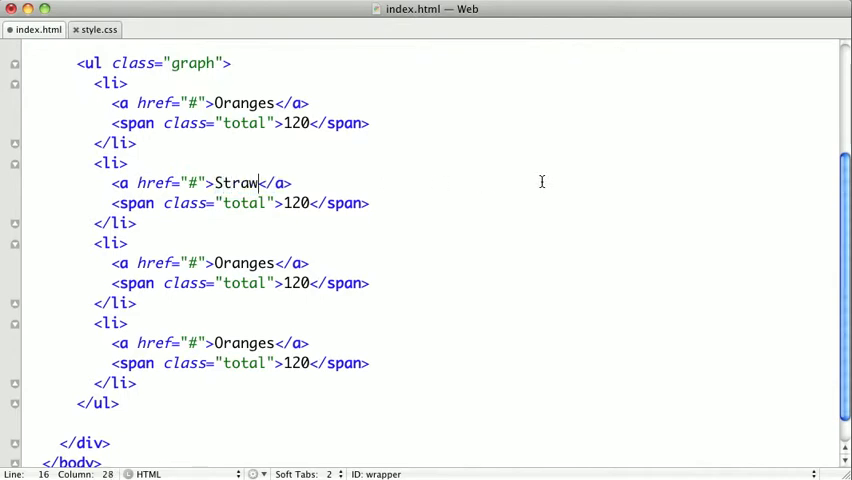
text(berries)
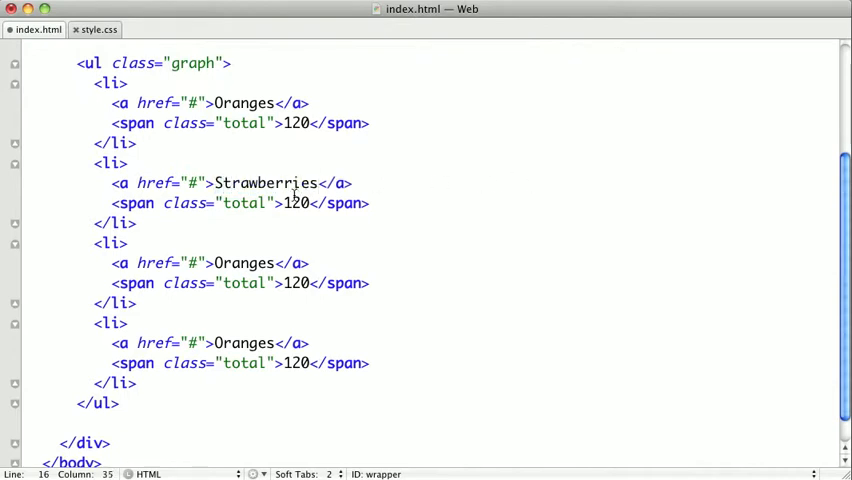
text(80)
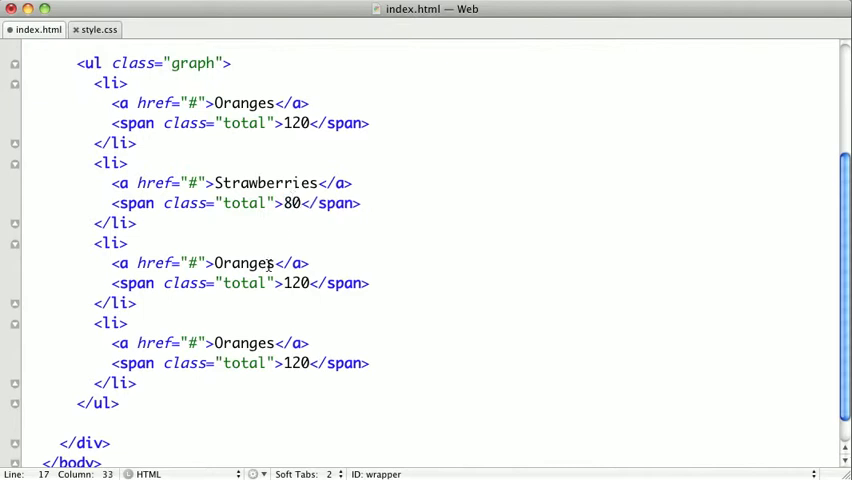
text(Apple)
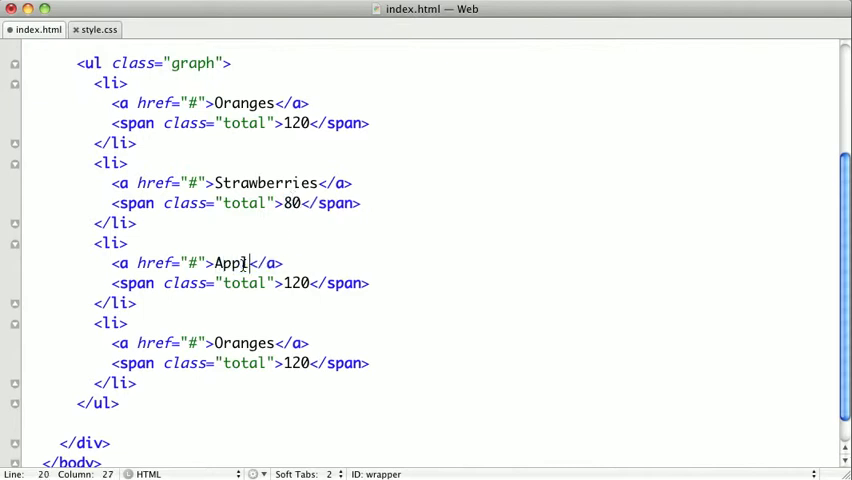
text(es)
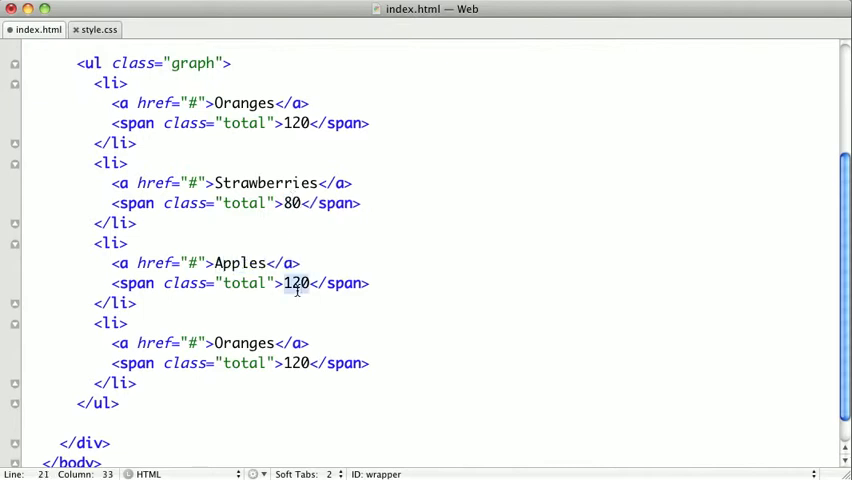
text(60)
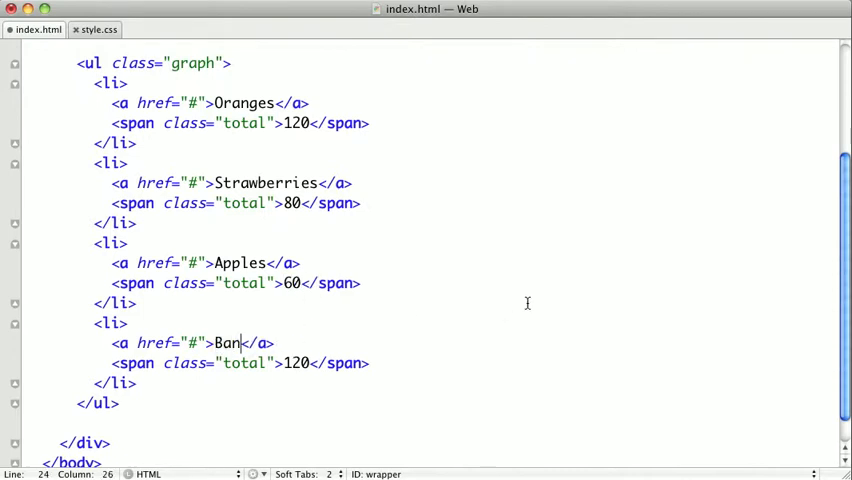
text(anas)
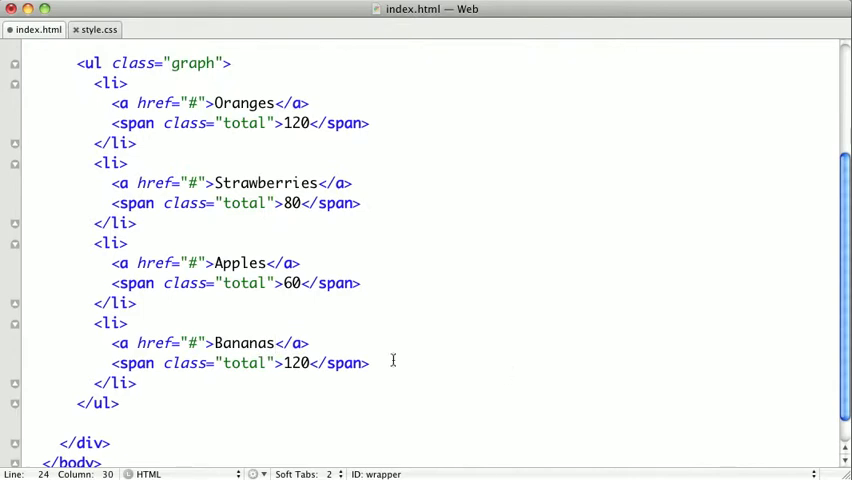
text(40)
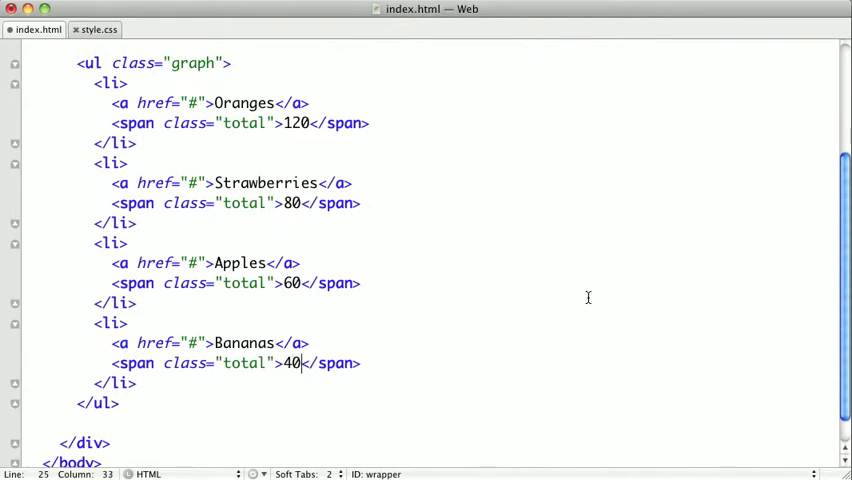
- Add an <h1>Fruit Farms in Florida</h1> heading above the graph list
scroll(up, 3)
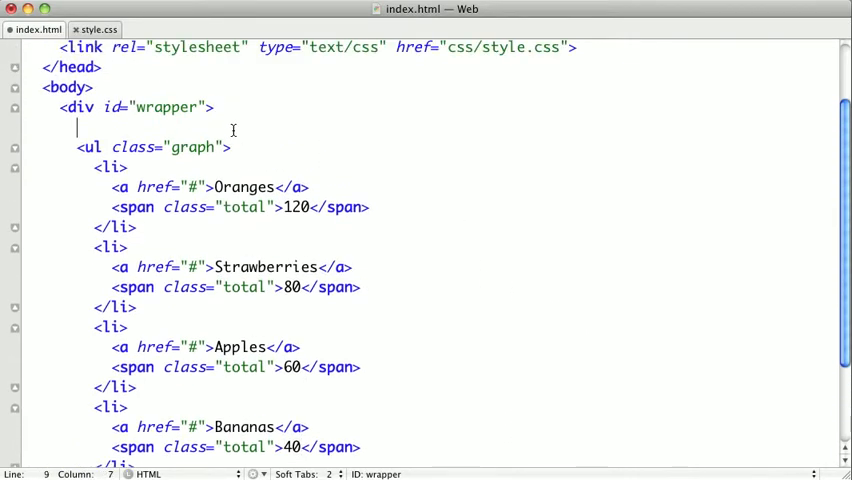
text(<h1></h1>)
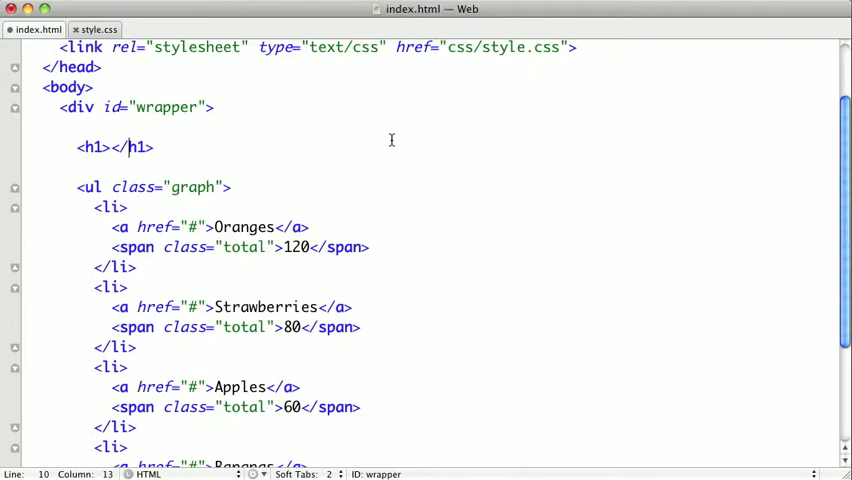
text(Fruit Farm)
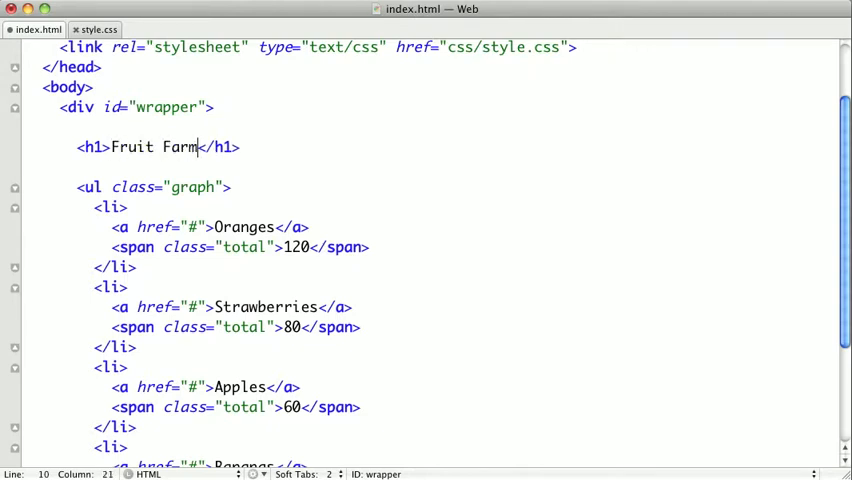
text(s in Flor)
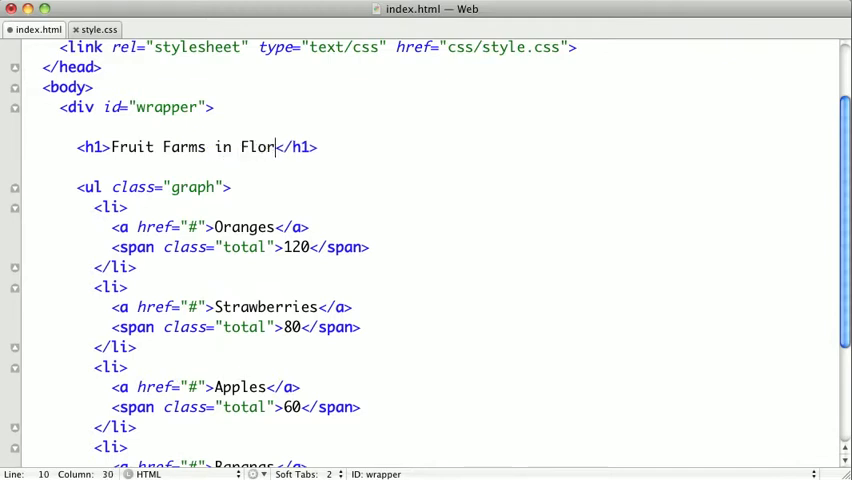
text(ida)
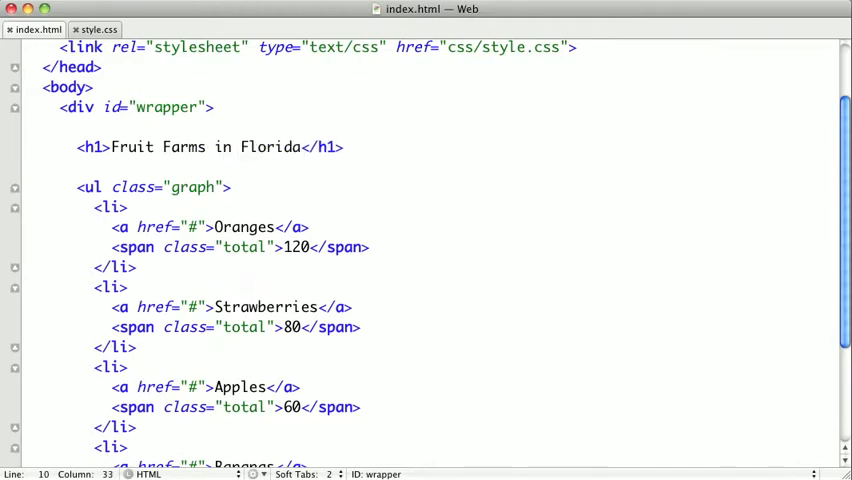
scroll(down, 3)
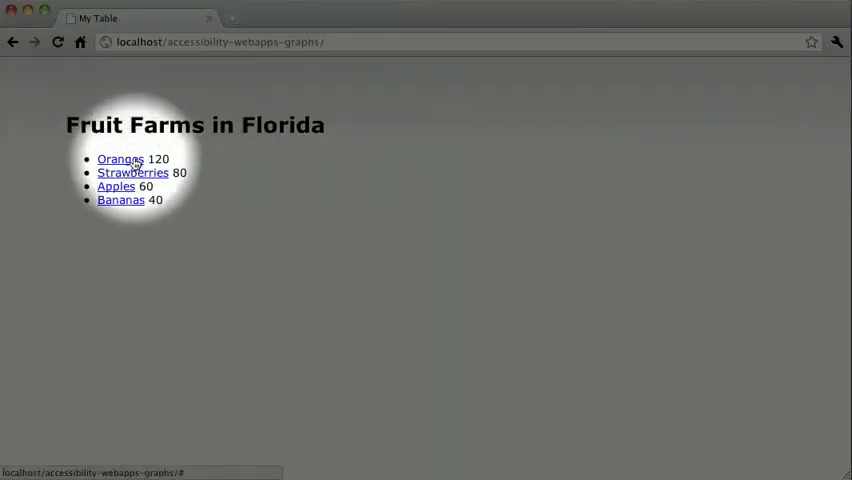
mouse_move(176, 184)
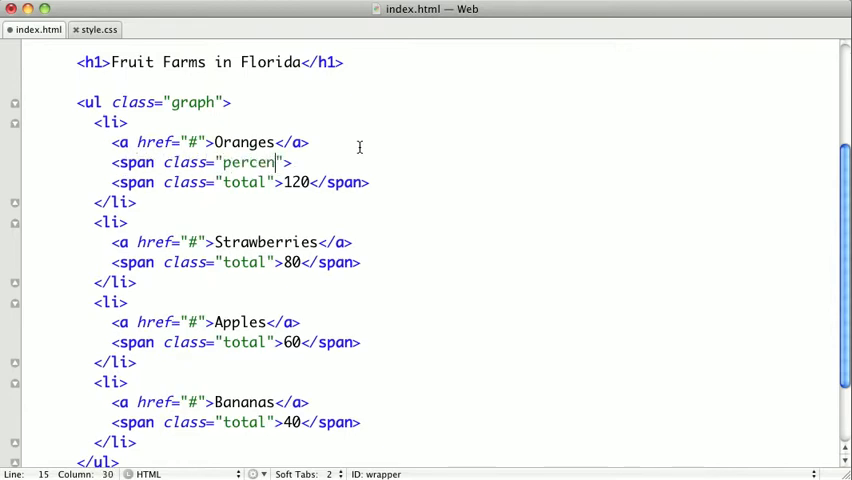
- Complete <span class="percentage" style="width: 40%"> under Oranges with the label (40%)
text(tage)
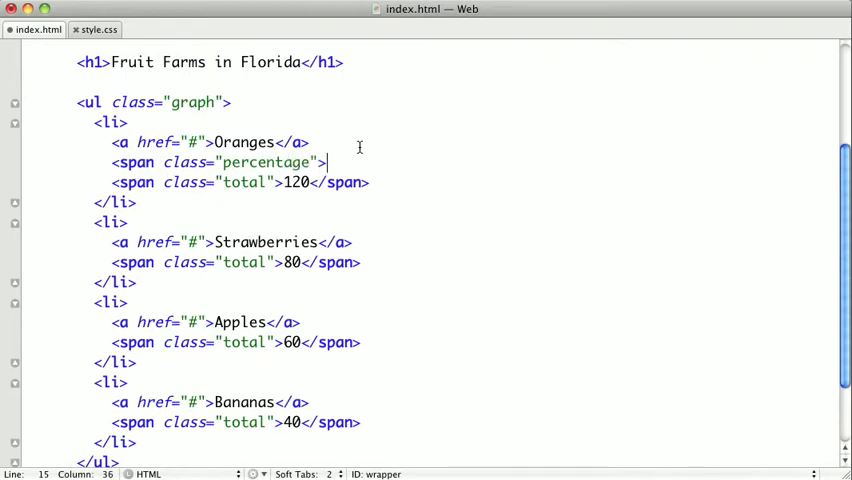
text(style)
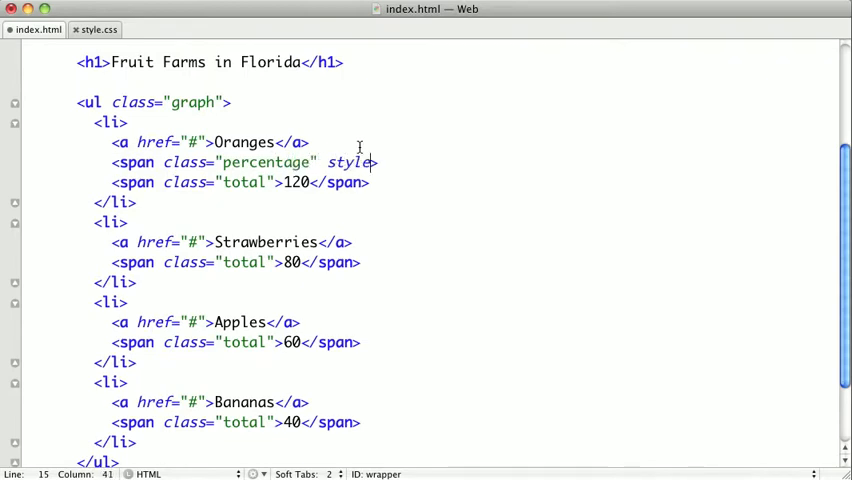
text(=")
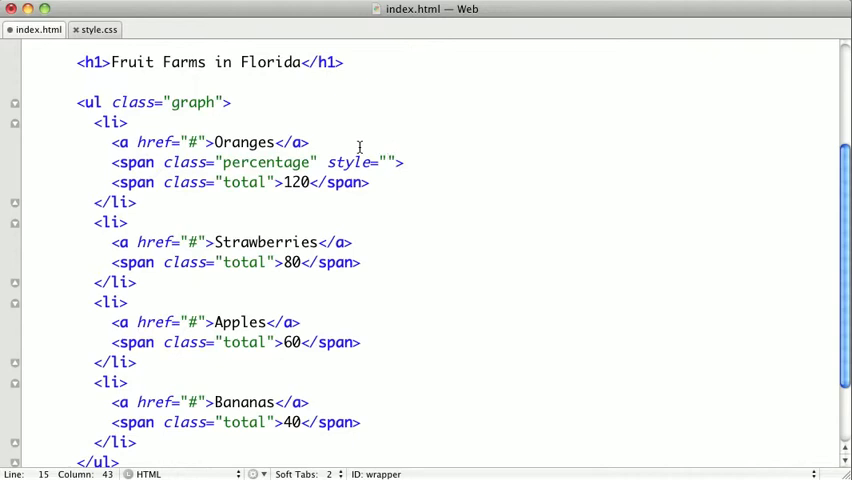
text(width:)
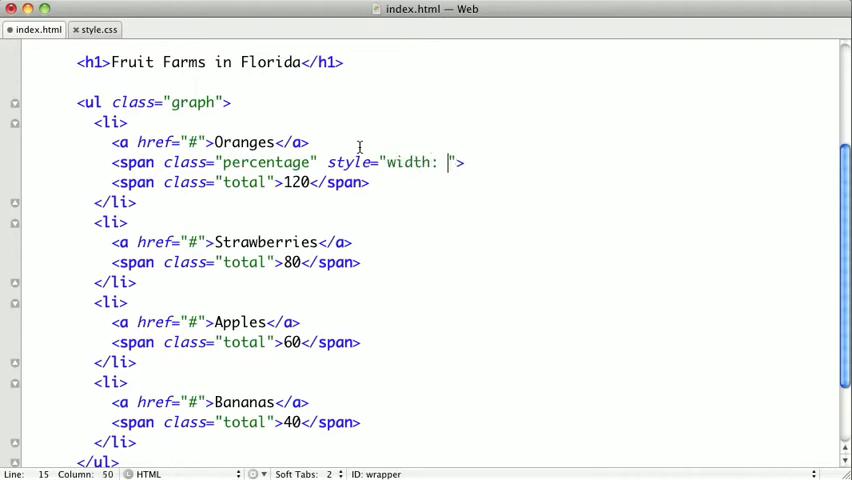
text(40)
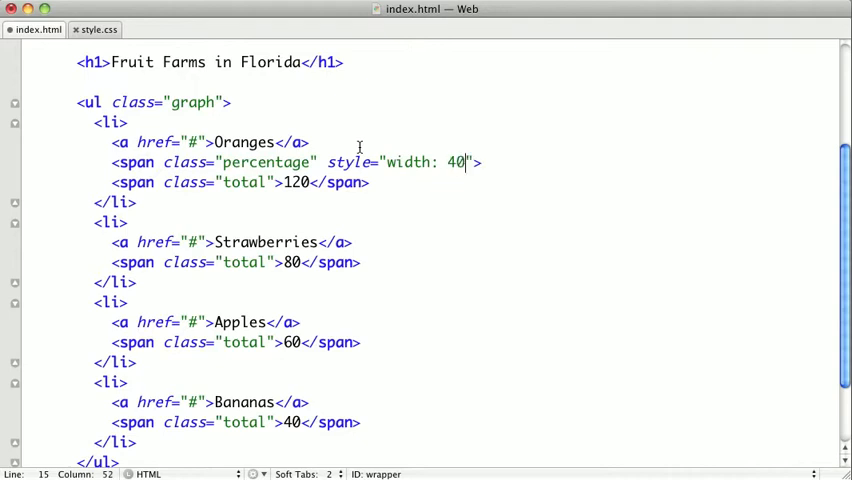
text(%)
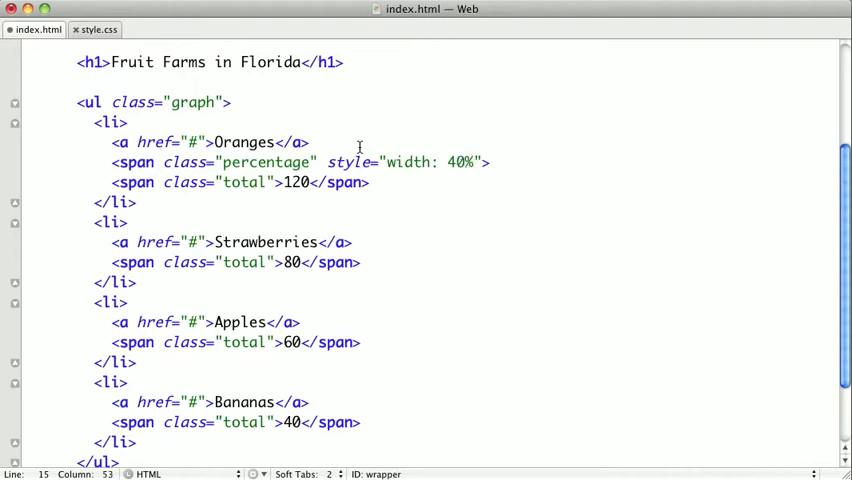
mouse_move(316, 338)
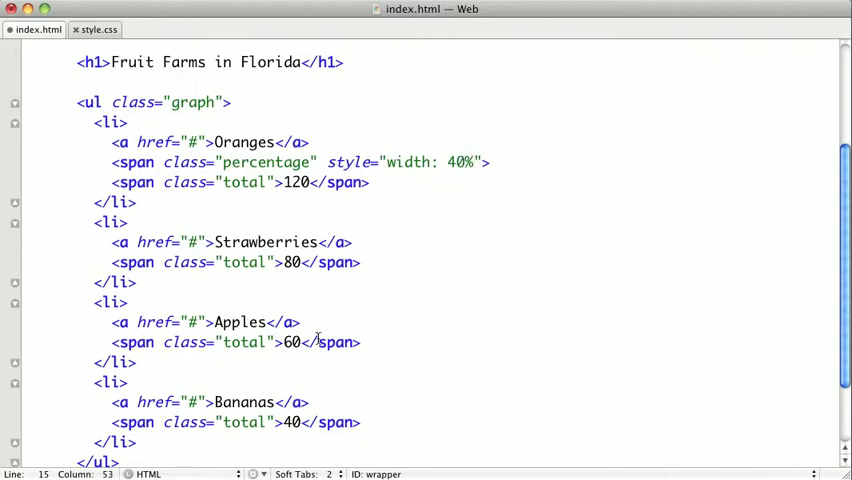
click(492, 162)
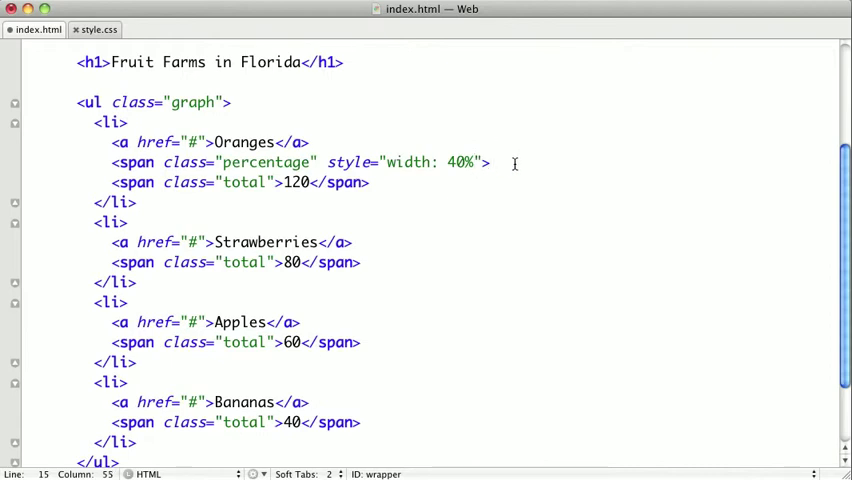
text((40))
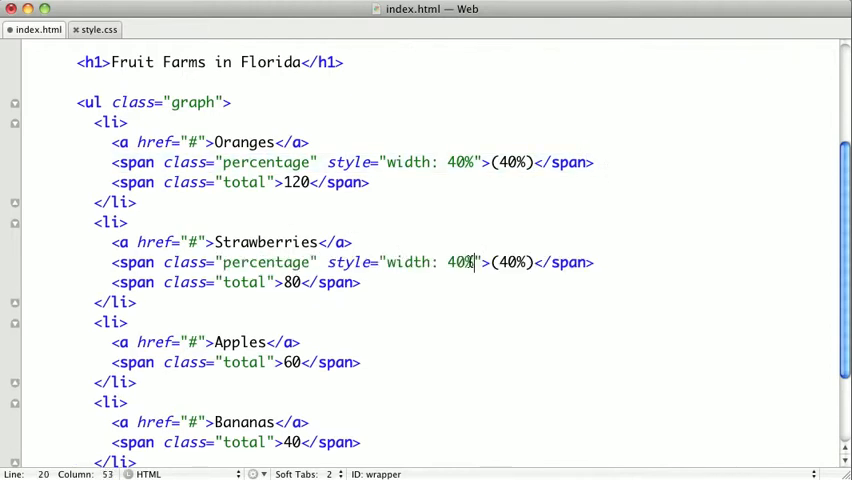
- Paste the percentage span into the remaining items with values 27%, 20% and 13%
text(27)
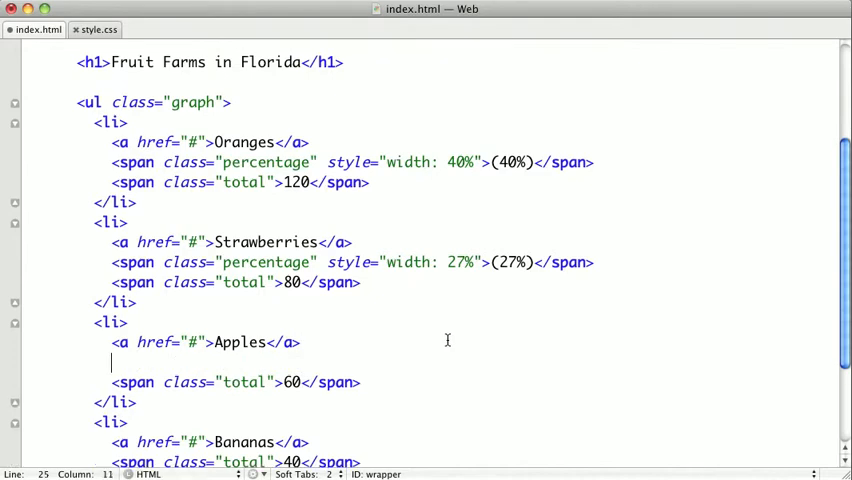
text(<span class="percentage" style="width: 40%">(40%)</span>)
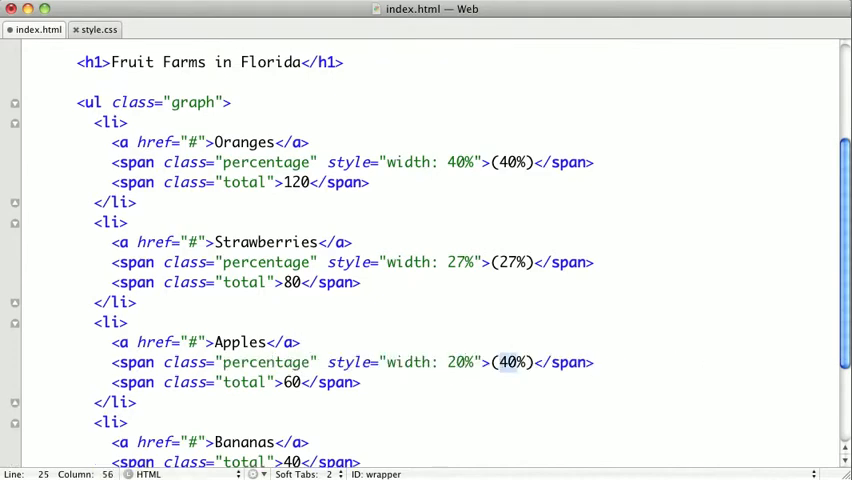
scroll(down, 3)
text(2)
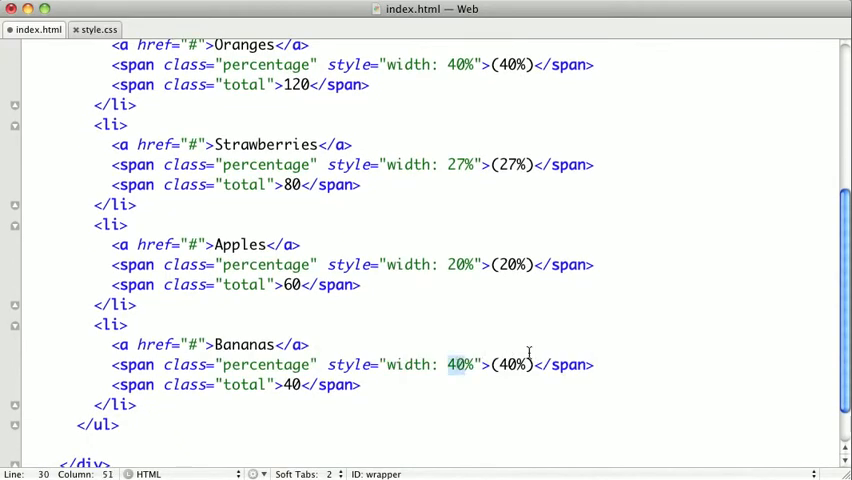
text(13)
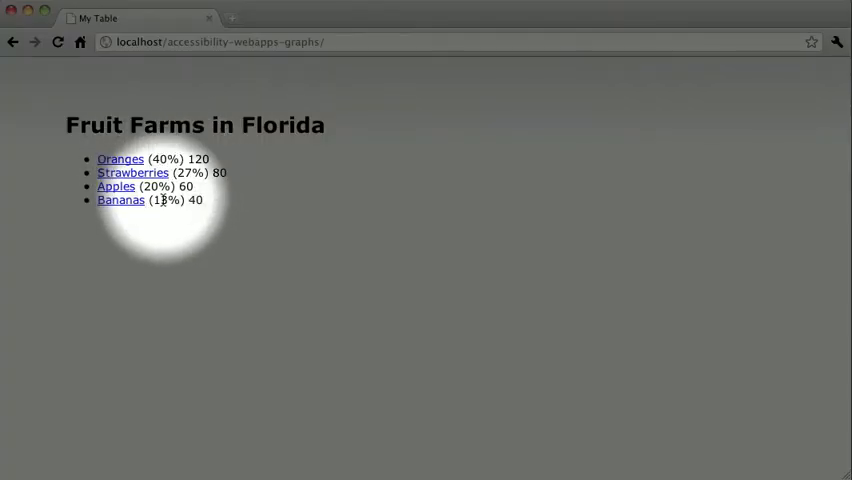
mouse_move(164, 160)
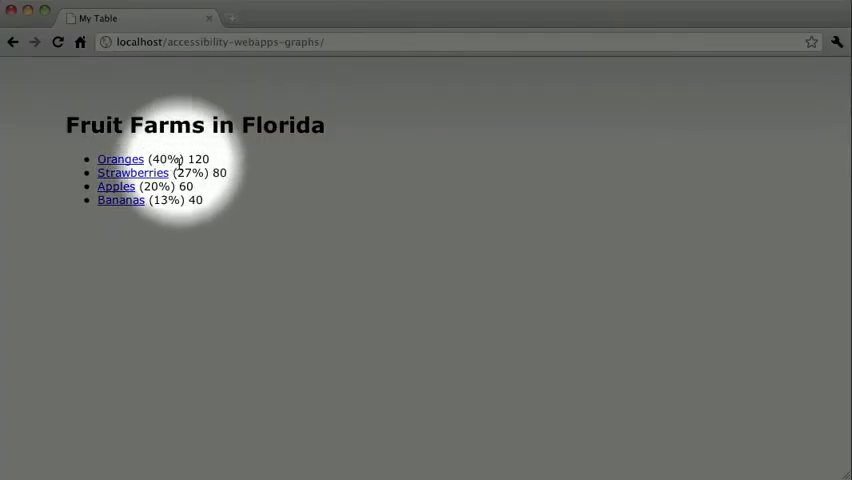
mouse_move(336, 236)
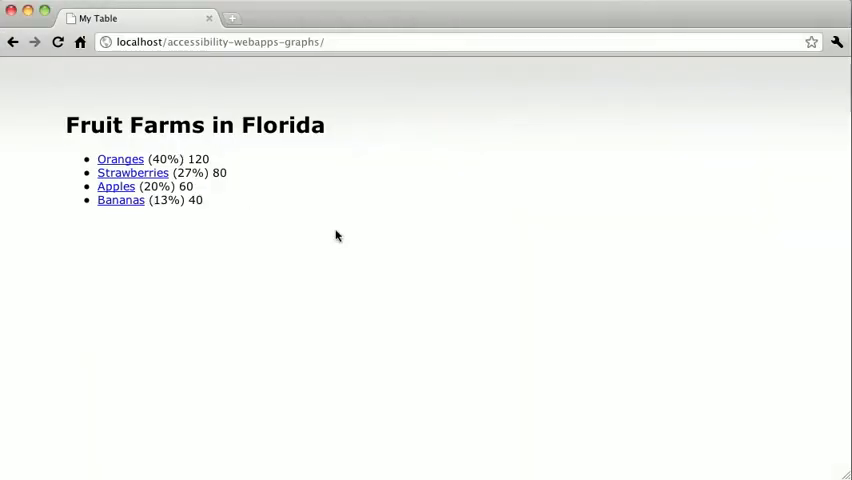